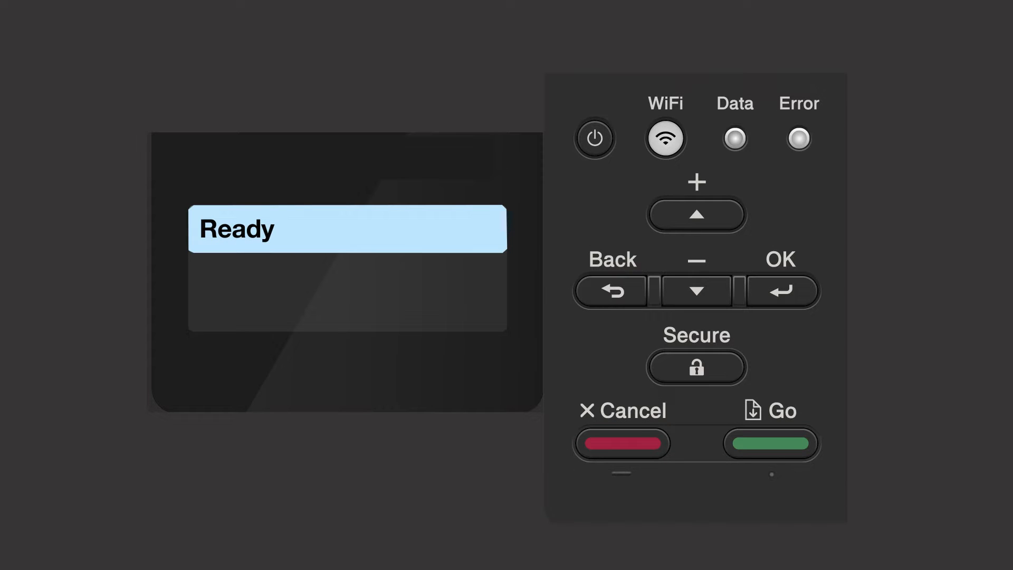
Step: Turn on wireless LAN (WLAN Enable) under the printer's Find Network setting
left_click(664, 138)
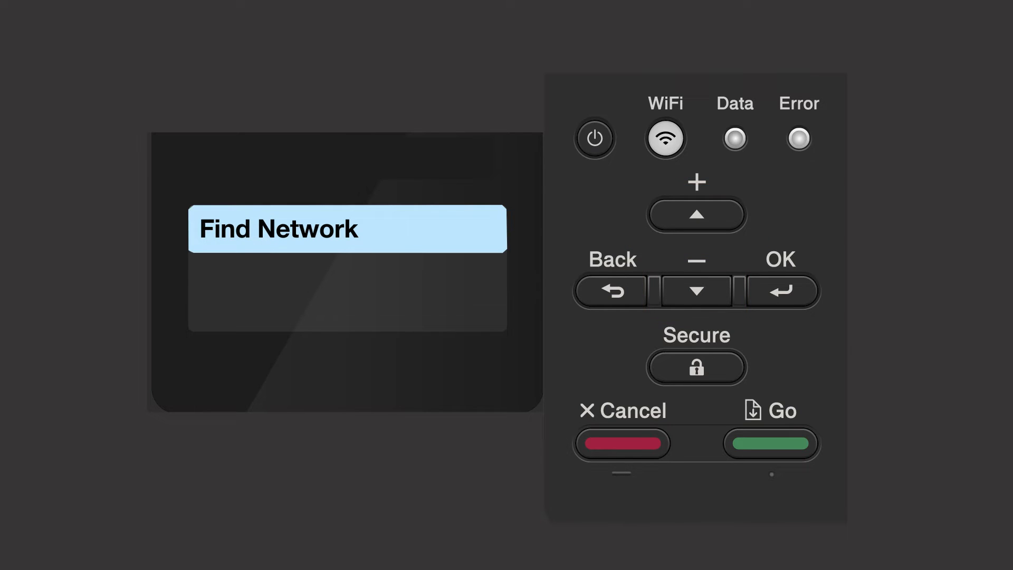
left_click(782, 291)
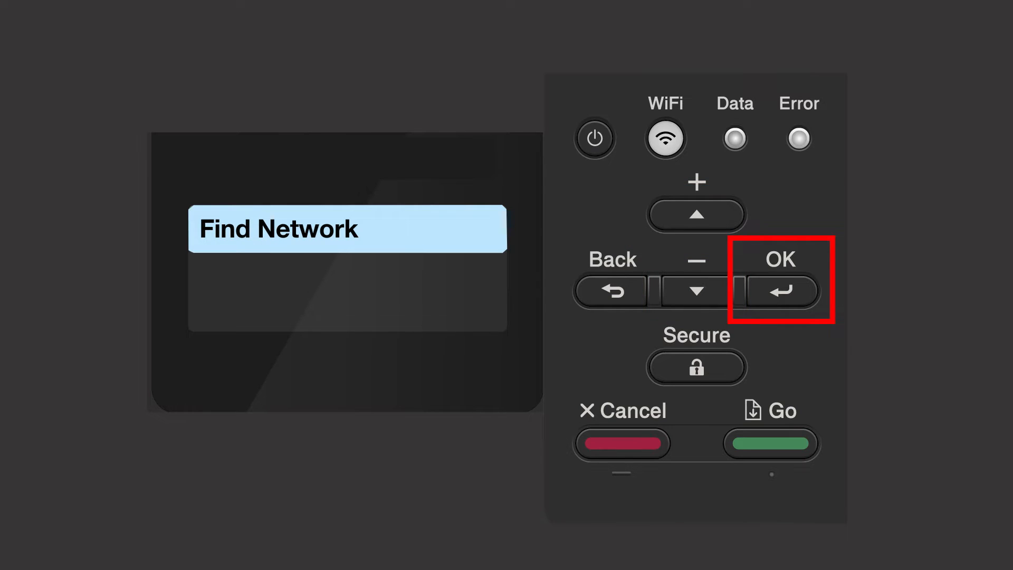
left_click(780, 290)
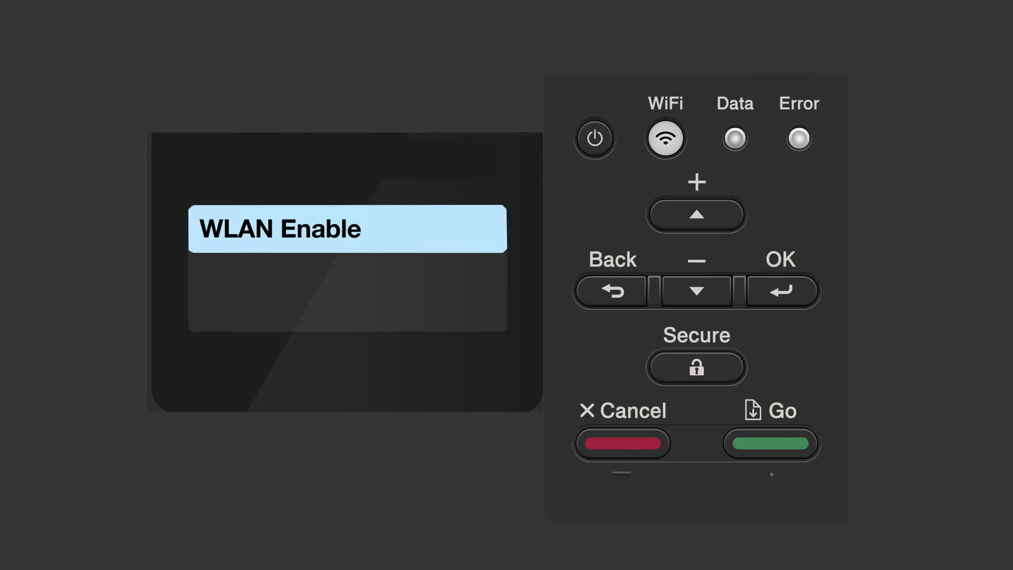
left_click(696, 215)
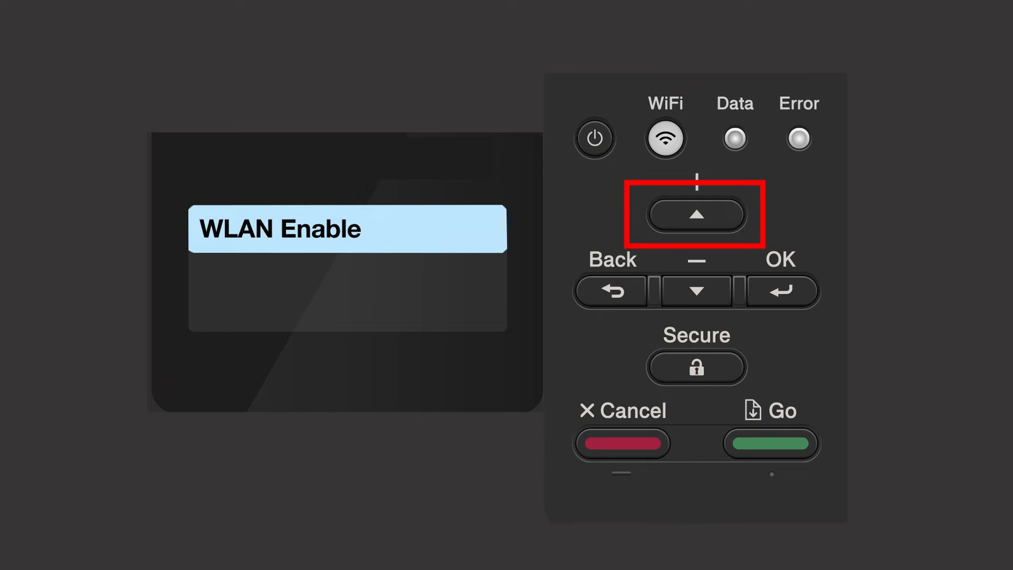
left_click(697, 215)
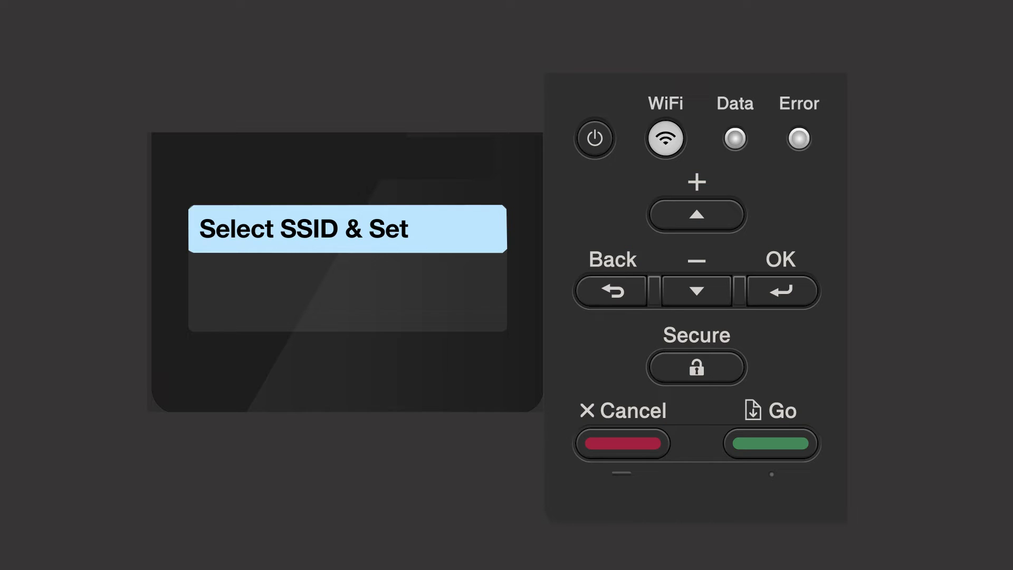
Step: Choose HELLO from the printer's Select SSID & Set network list
left_click(782, 291)
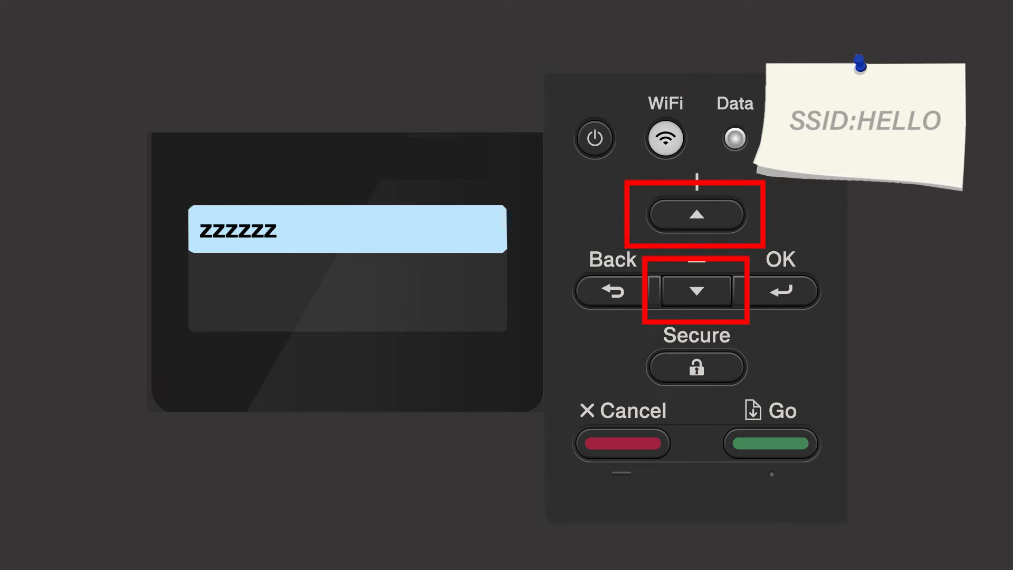
left_click(782, 291)
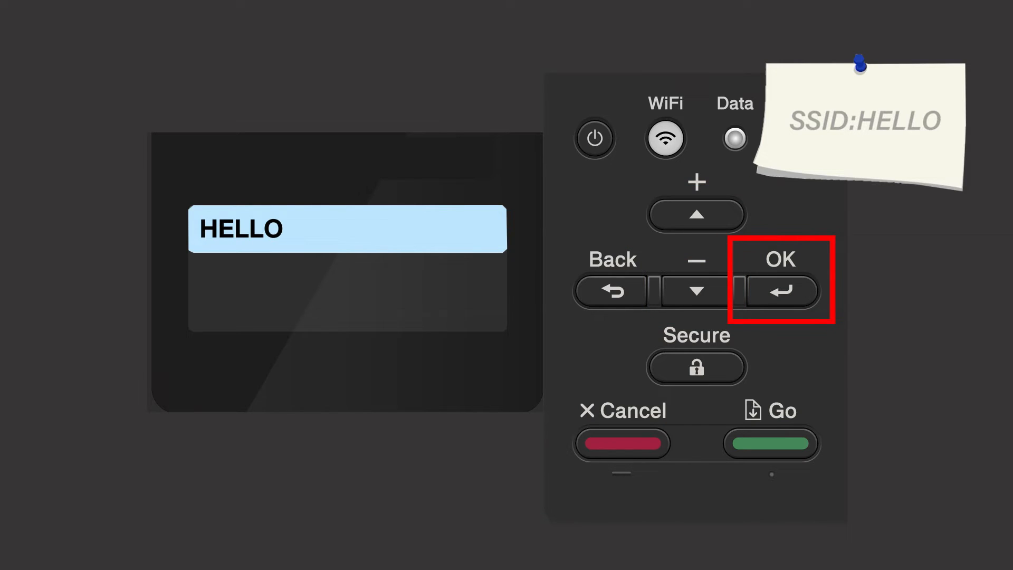
left_click(782, 291)
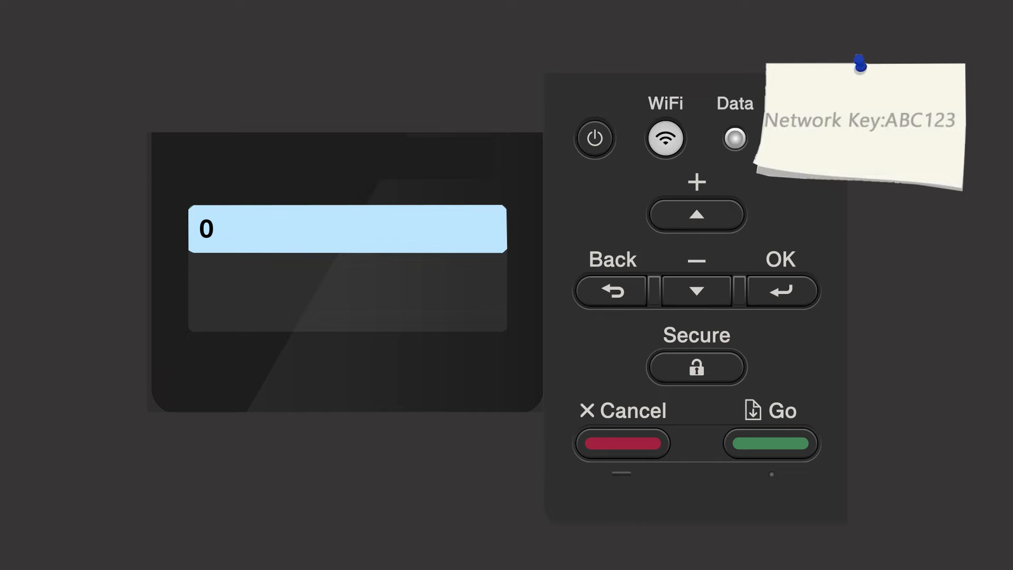
left_click(695, 215)
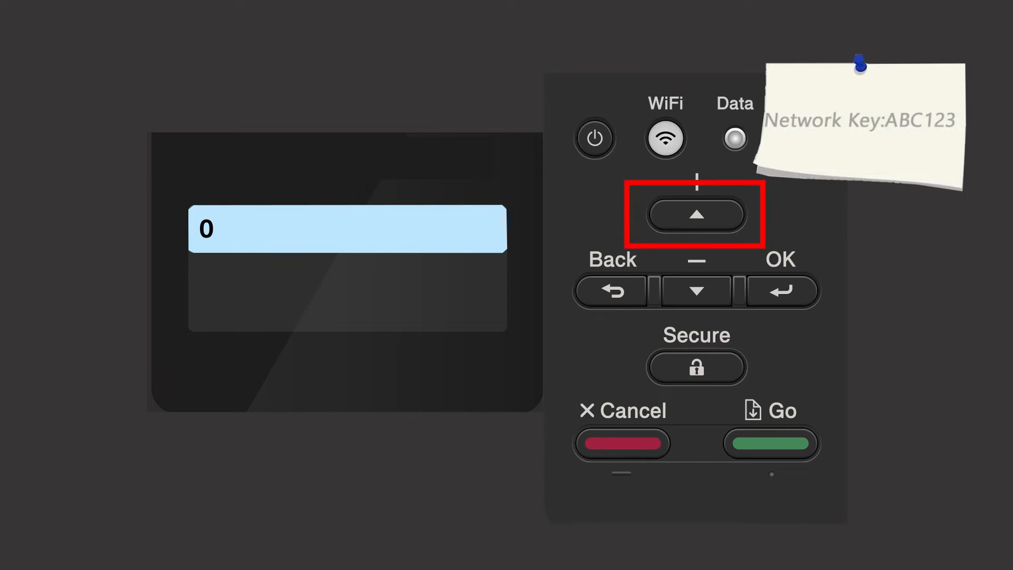
left_click(695, 215)
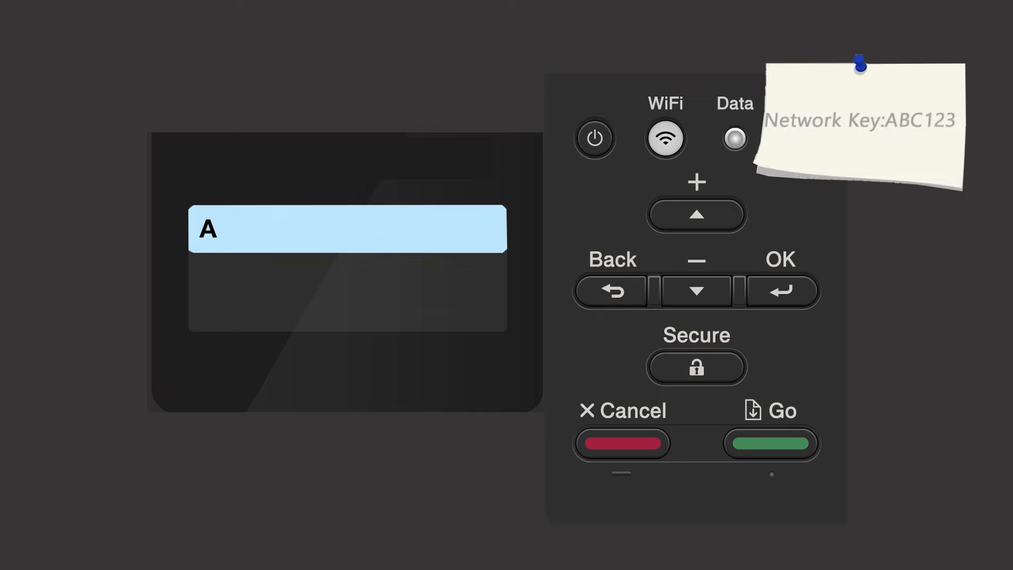
left_click(781, 291)
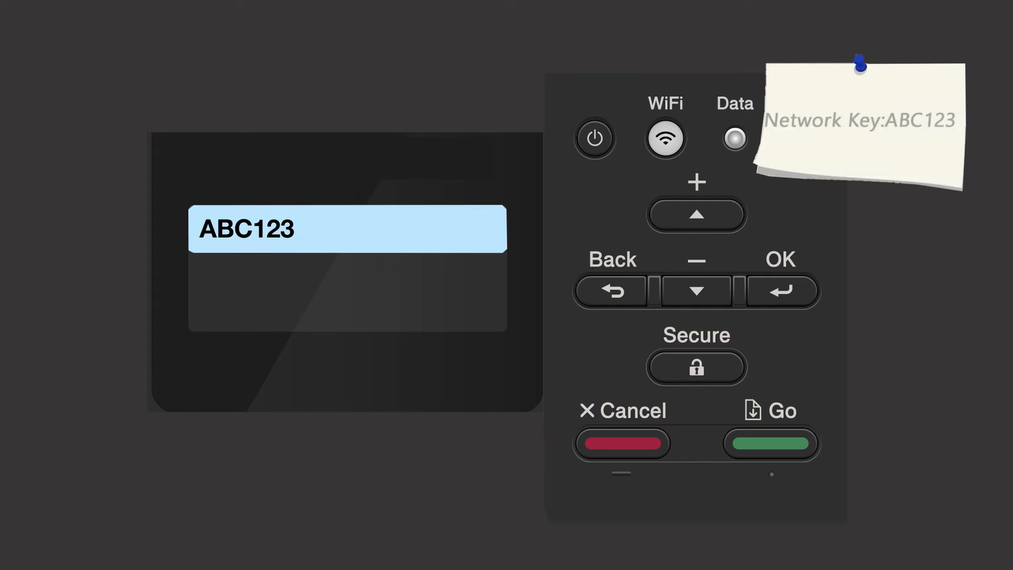
left_click(781, 290)
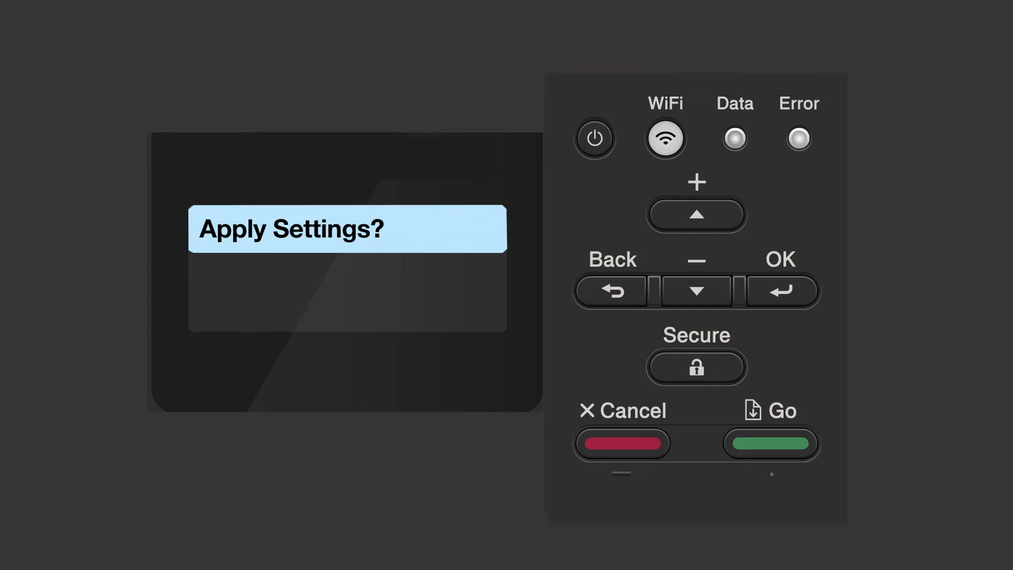
left_click(696, 214)
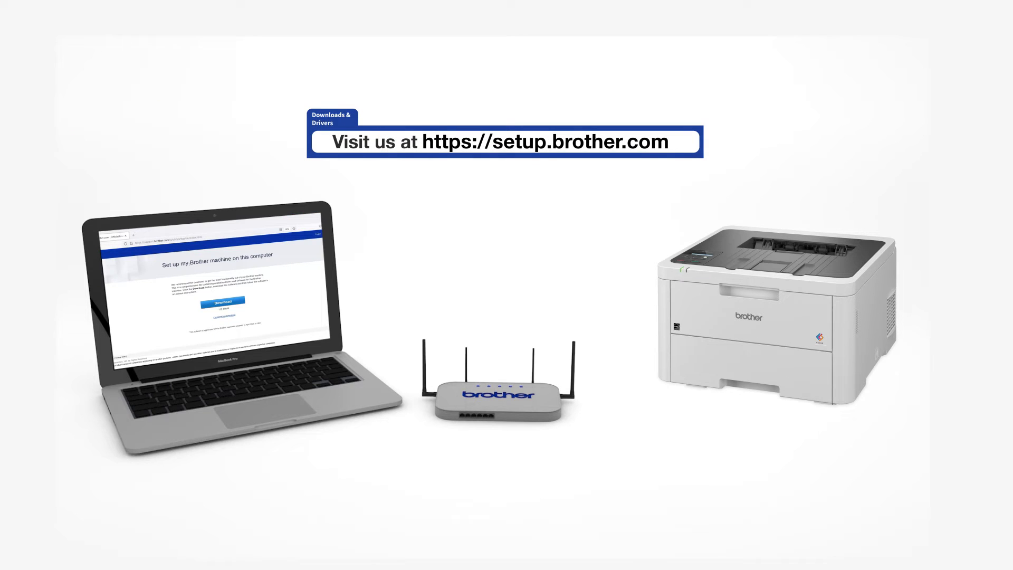
Step: Go to setup.brother.com and download Brother EasySetup by agreeing to the EULA
left_click(223, 300)
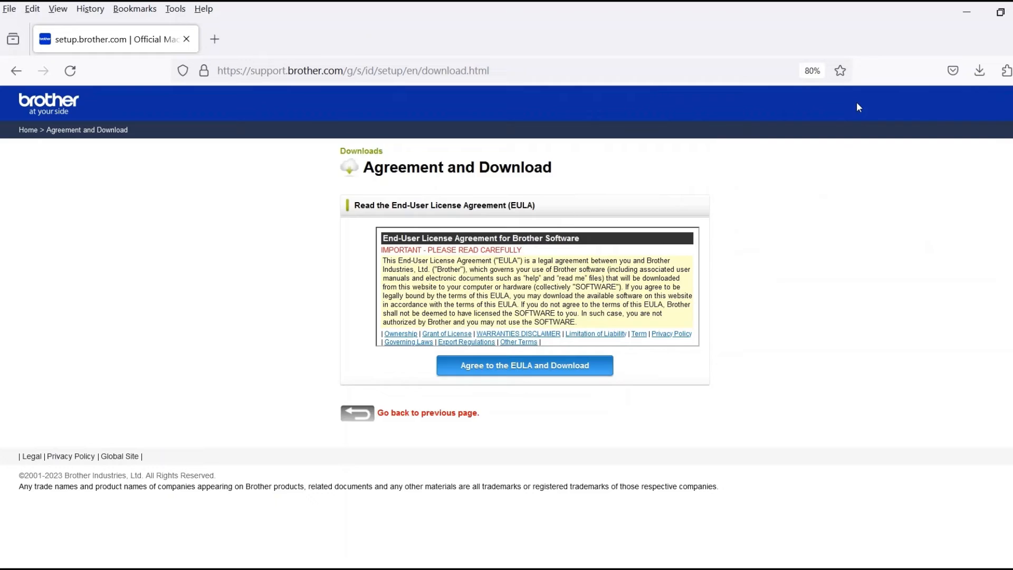
left_click(524, 365)
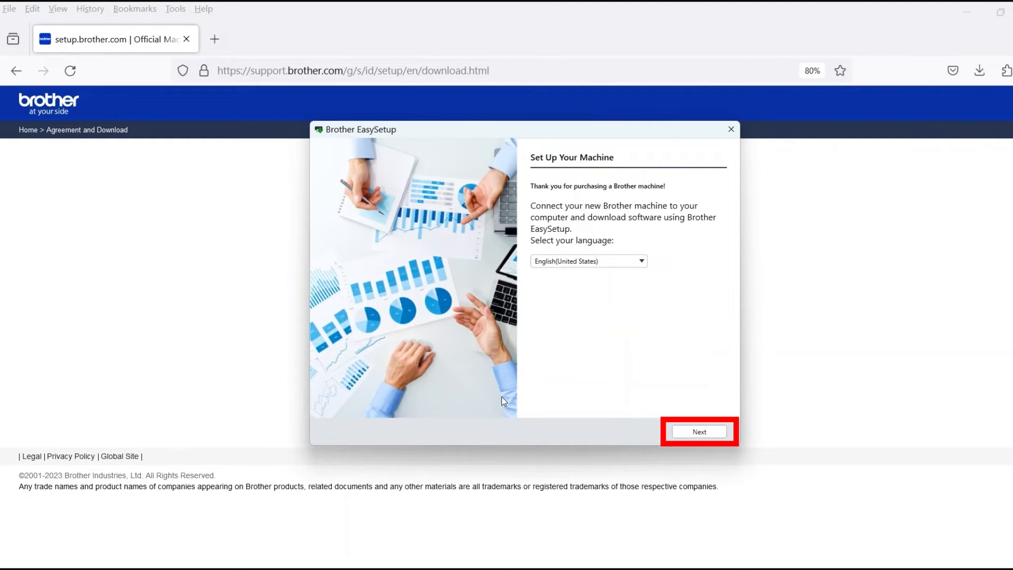
mouse_move(636, 446)
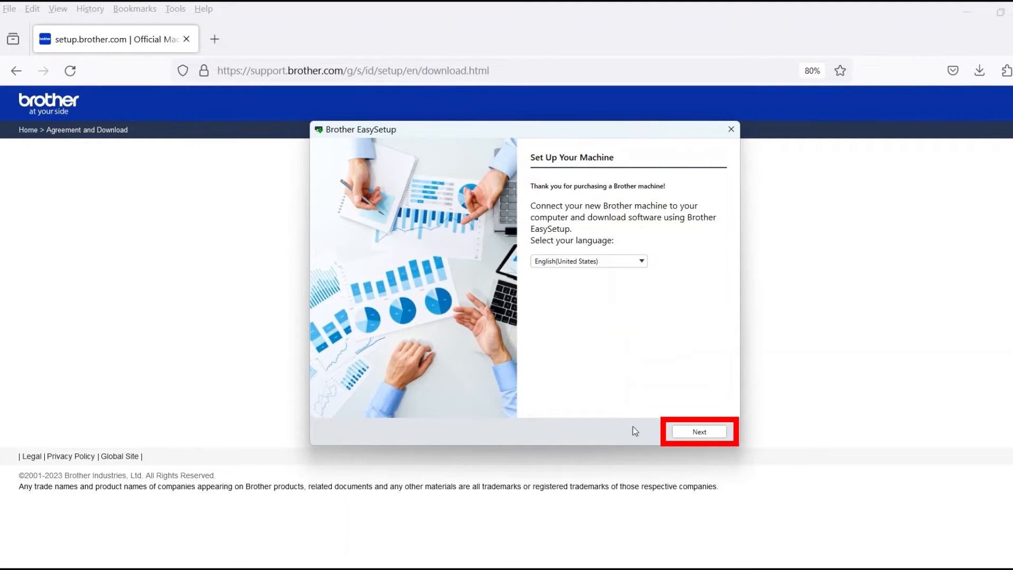
Step: Keep English (United States), accept the license agreement, and move to Connection Method
left_click(699, 432)
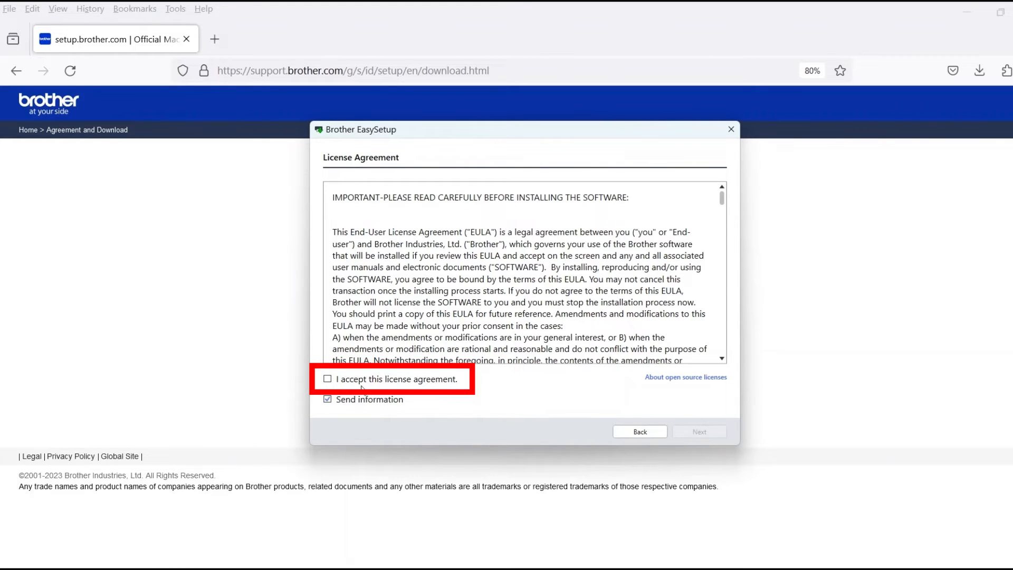
left_click(327, 379)
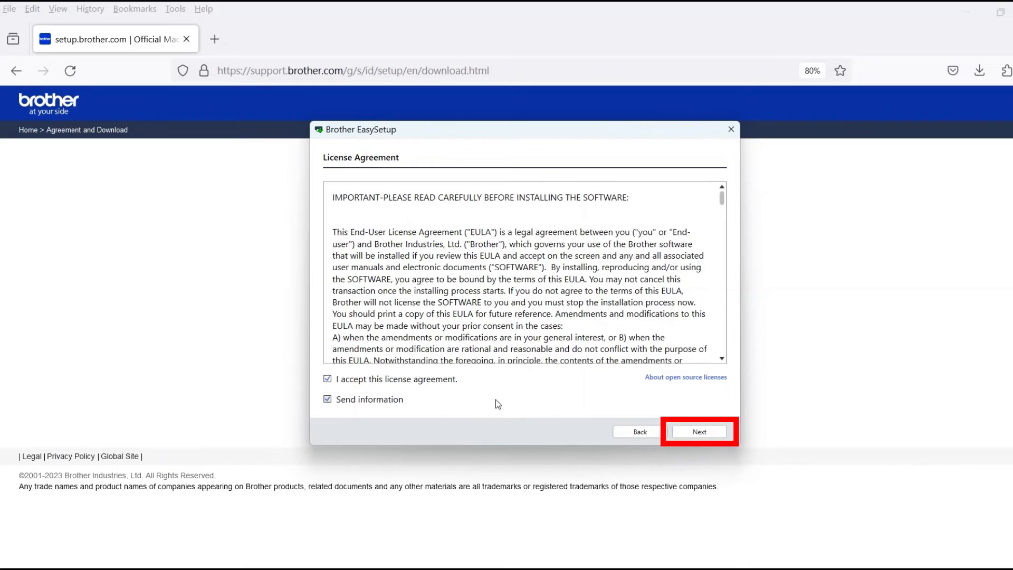
left_click(699, 431)
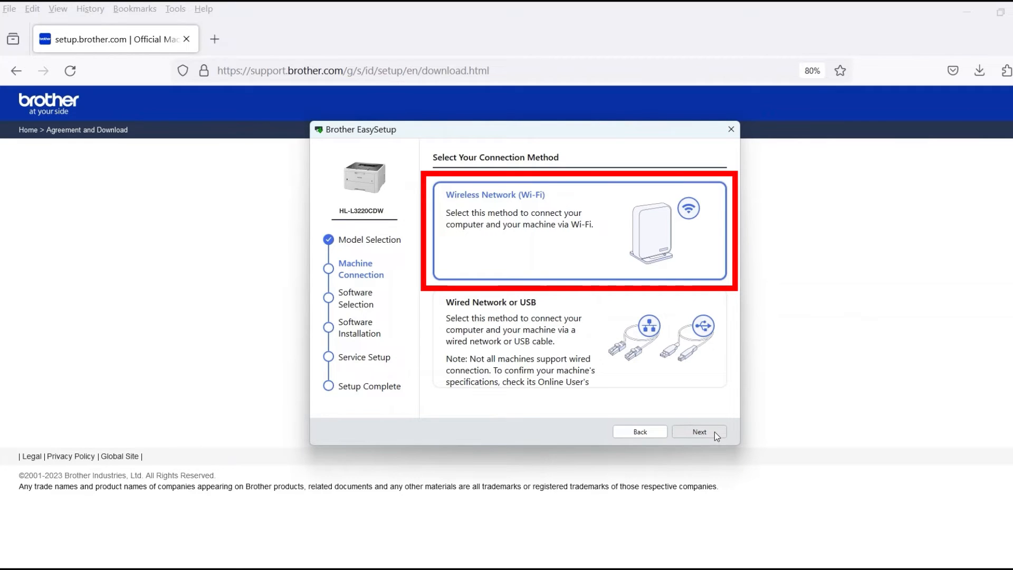
Step: Choose Wireless Network (Wi-Fi) and select the detected HL-L3220CDW series printer
left_click(700, 431)
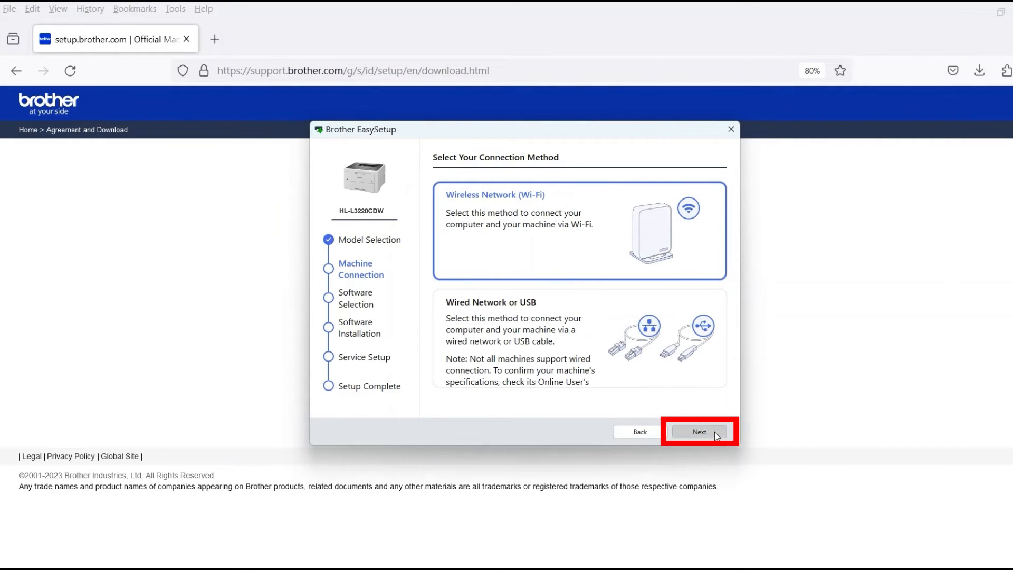
left_click(699, 431)
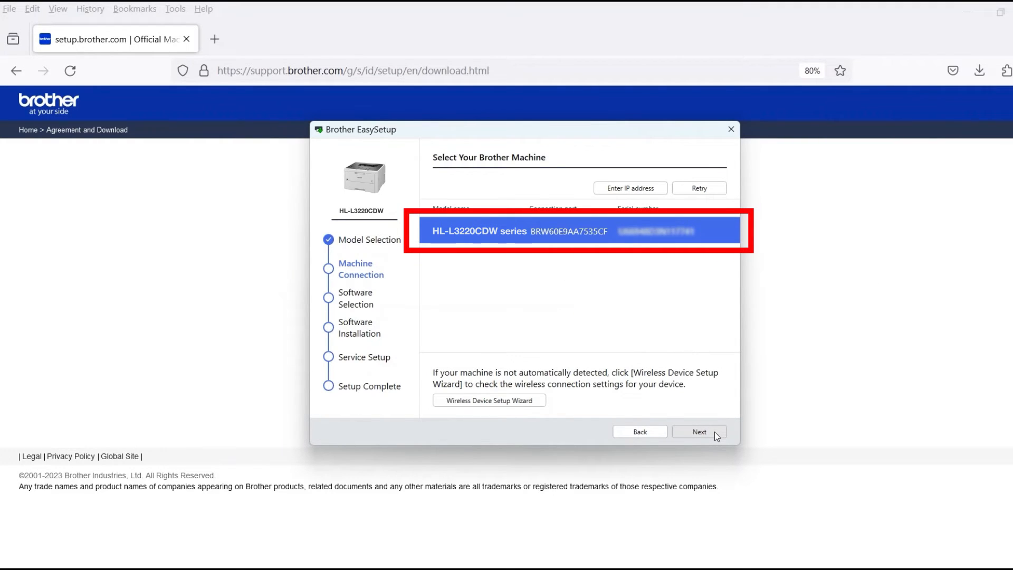
left_click(699, 432)
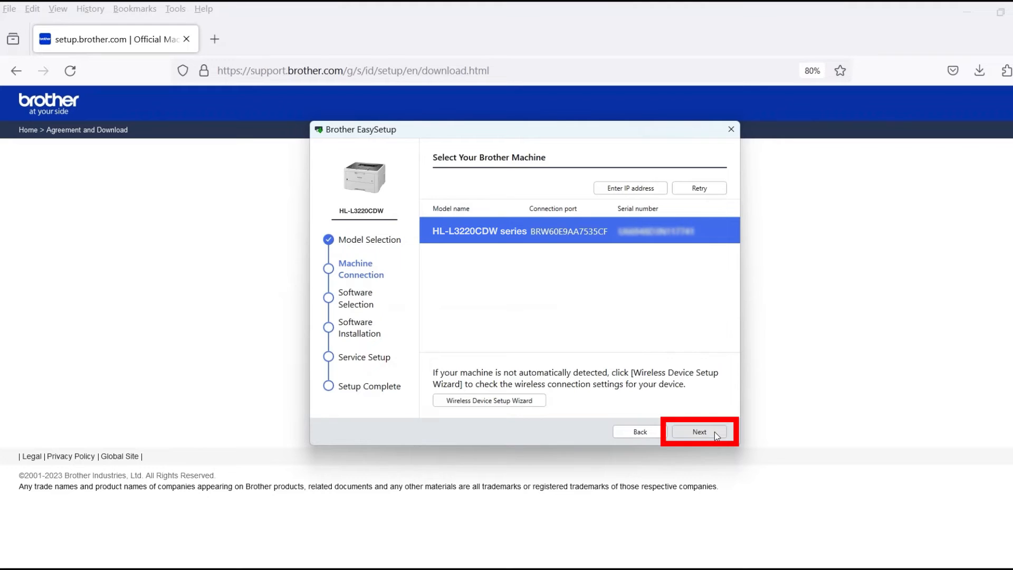
left_click(699, 432)
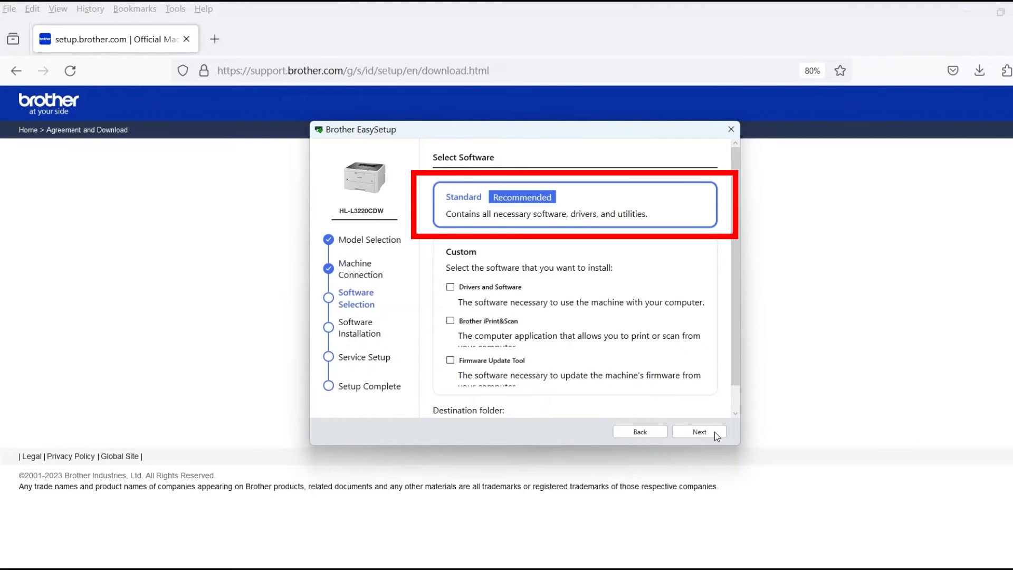
Step: Install the Standard software package, then close the completed setup wizard
left_click(699, 431)
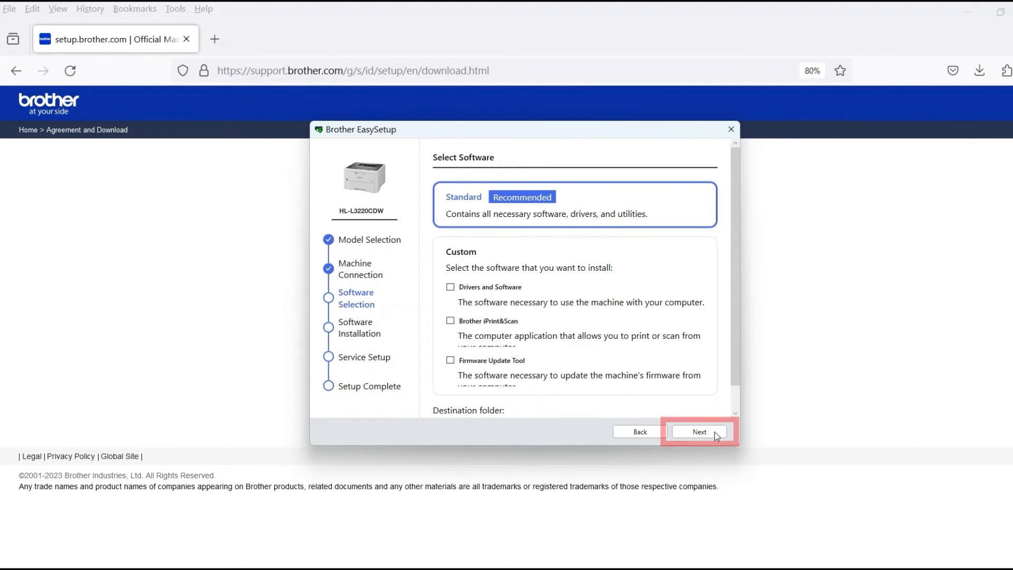
left_click(699, 432)
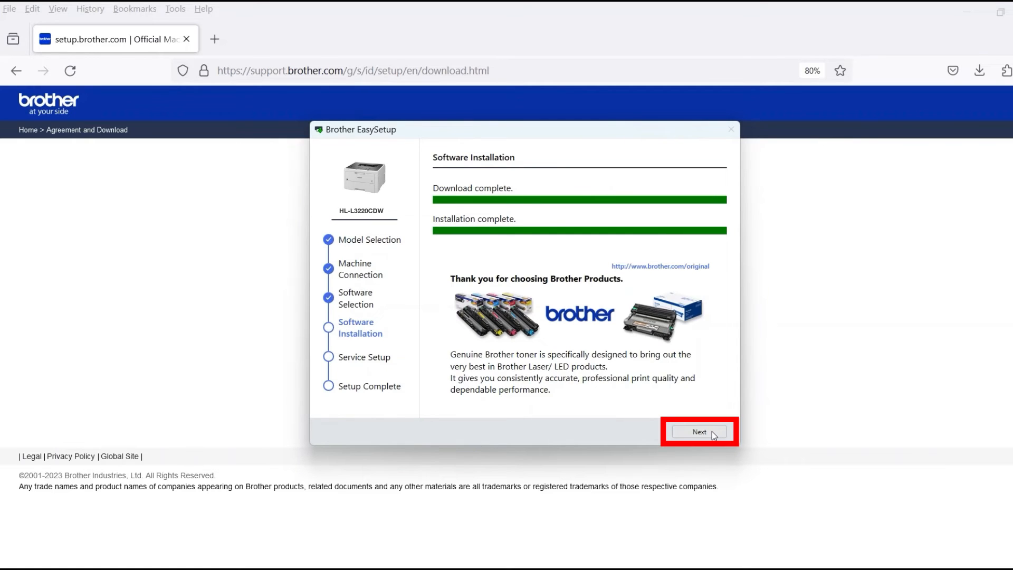
left_click(699, 431)
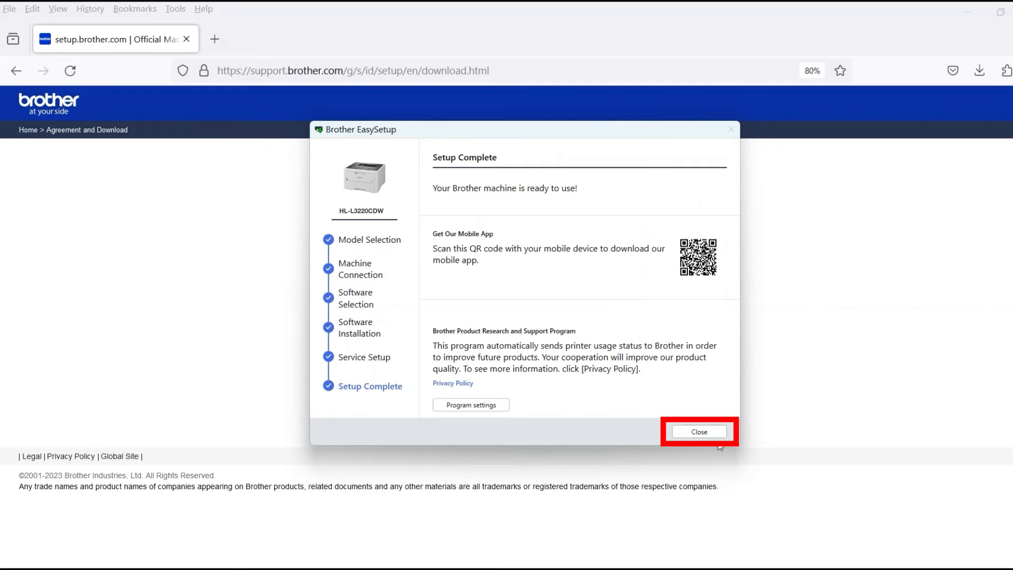
left_click(699, 431)
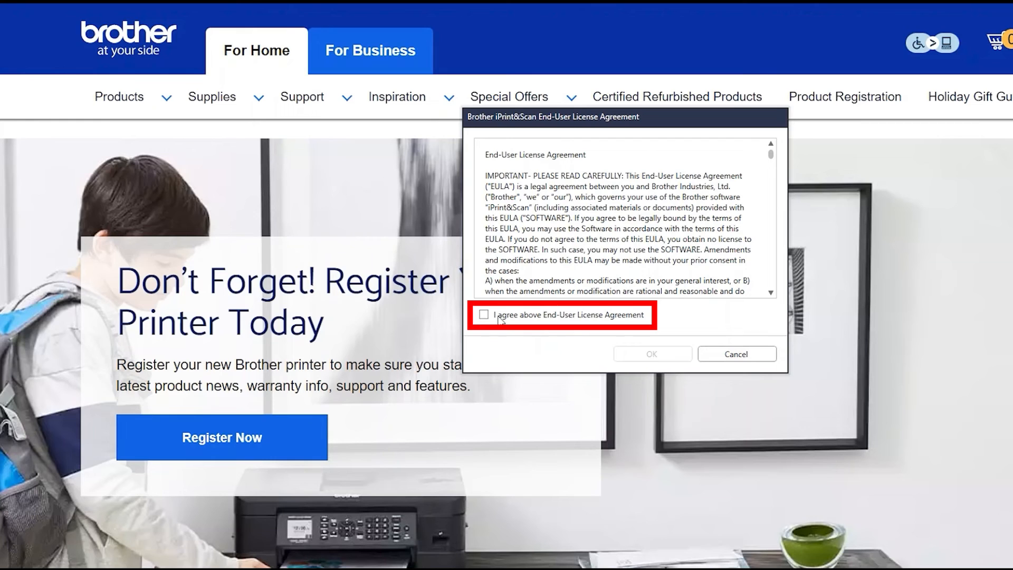
Step: Accept the iPrint&Scan EULA and select the networked HL-L3220CDW series as the machine
left_click(482, 315)
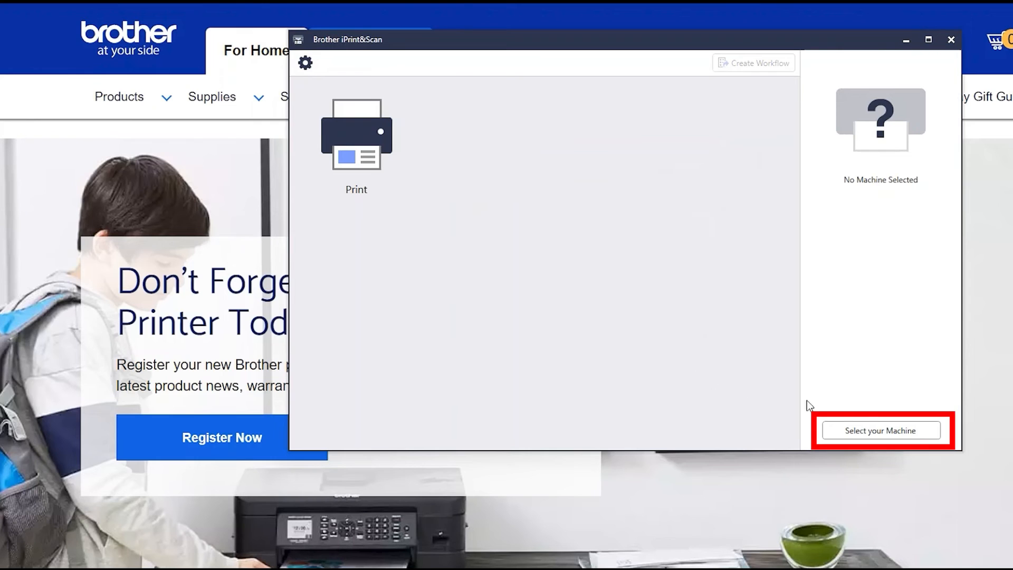
left_click(880, 430)
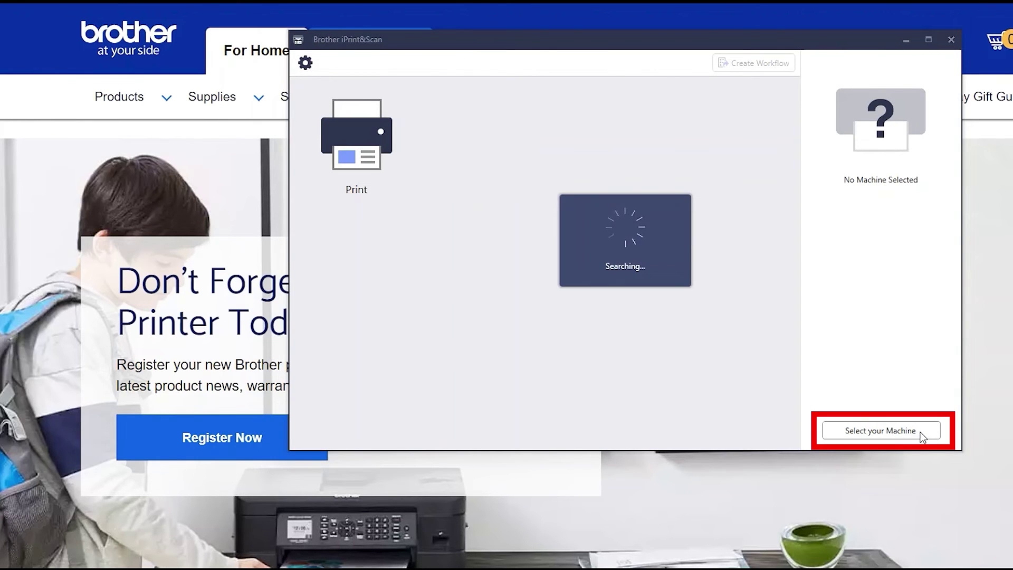
left_click(882, 431)
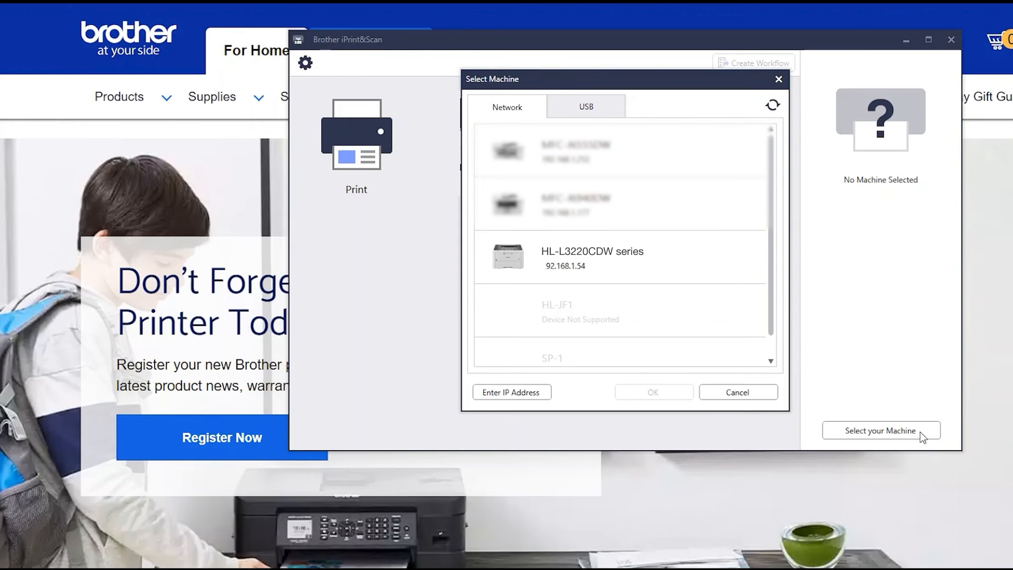
left_click(620, 257)
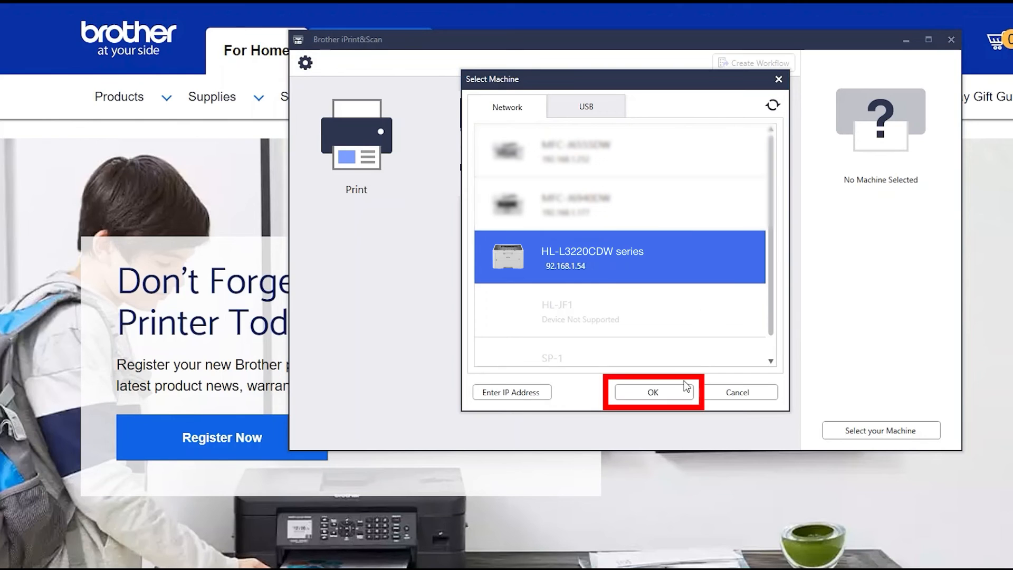
left_click(653, 392)
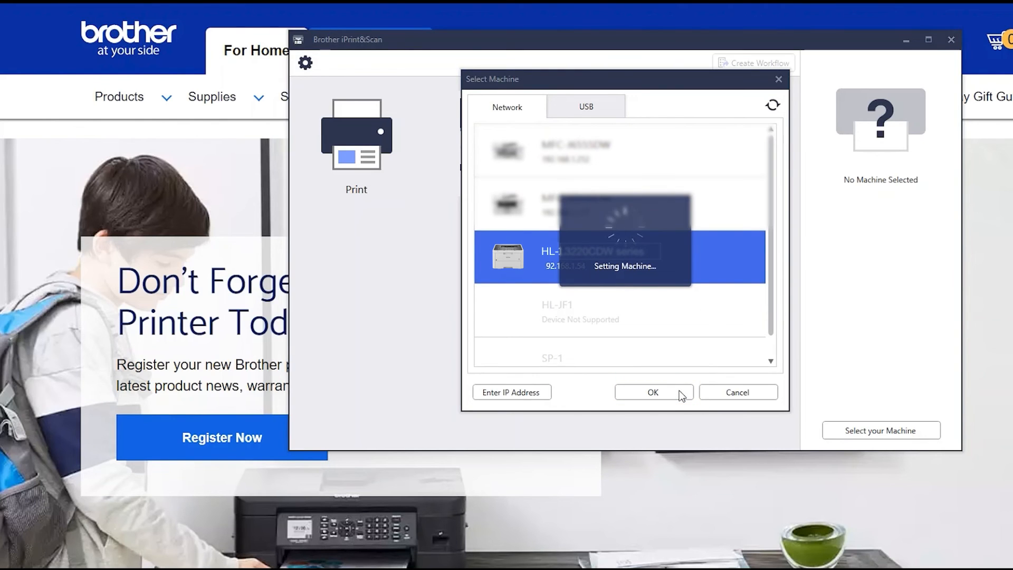
left_click(652, 392)
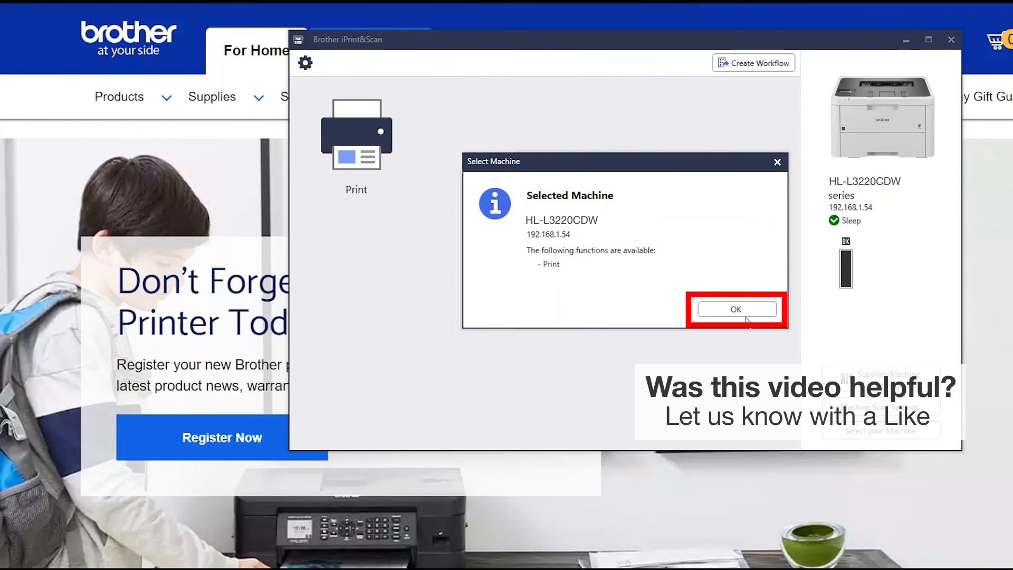
left_click(736, 308)
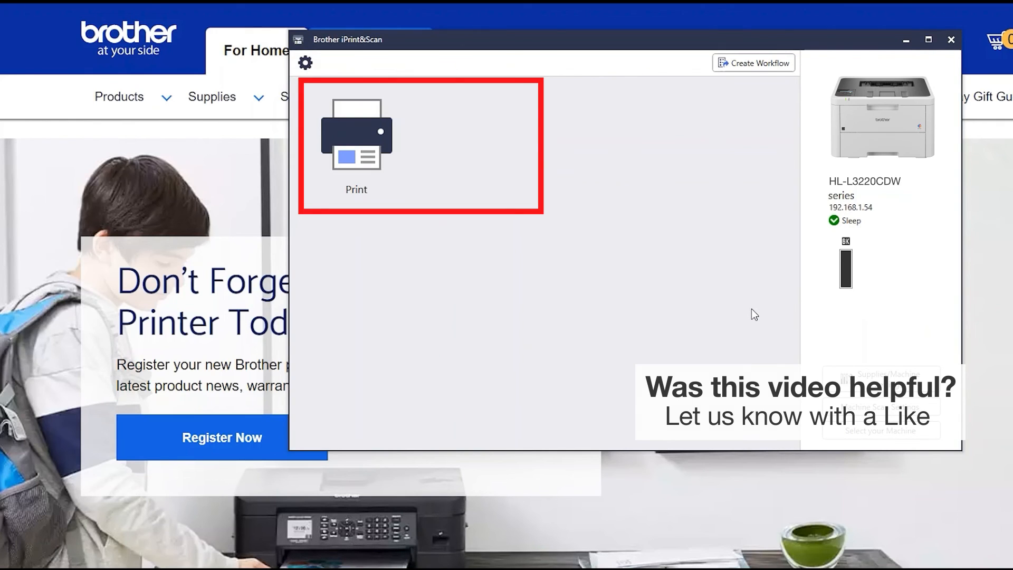